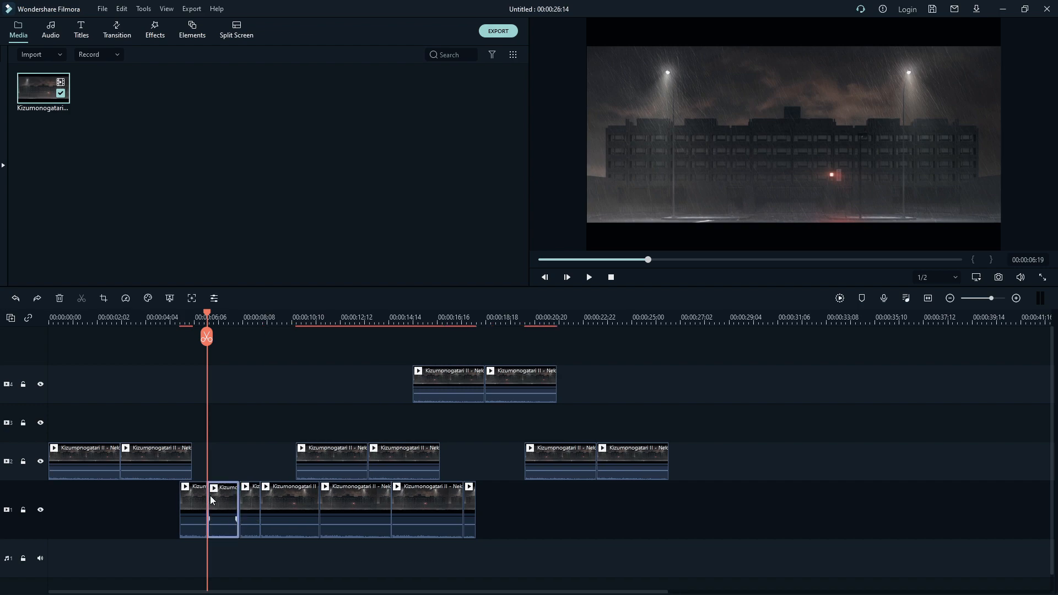
# - Set MP4 export to Best quality, 23.97 fps, 150000 kbps bitrate and 48000 Hz sample rate
pyautogui.click(499, 31)
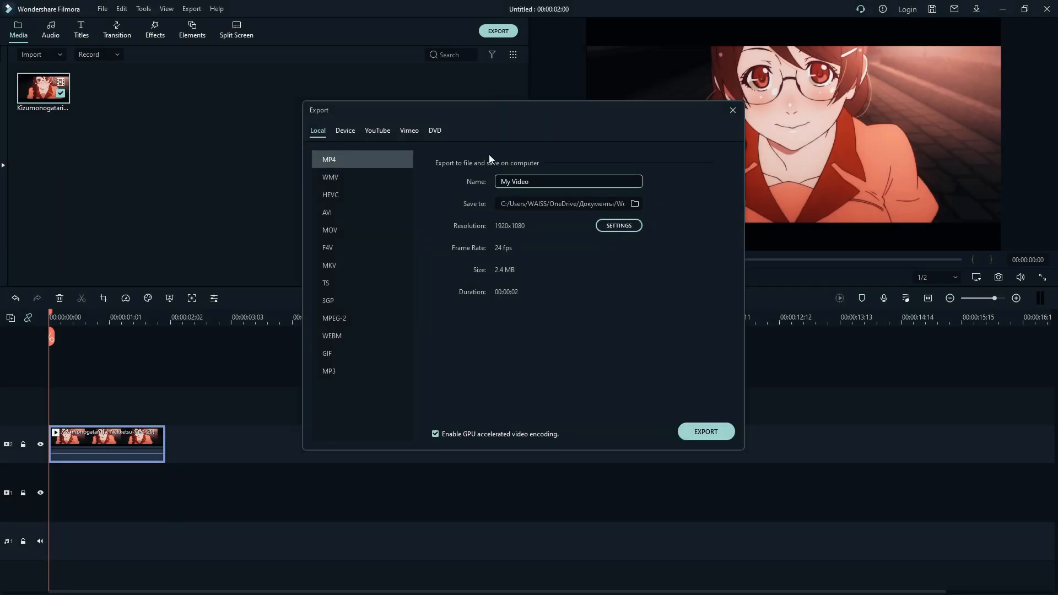
pyautogui.click(617, 225)
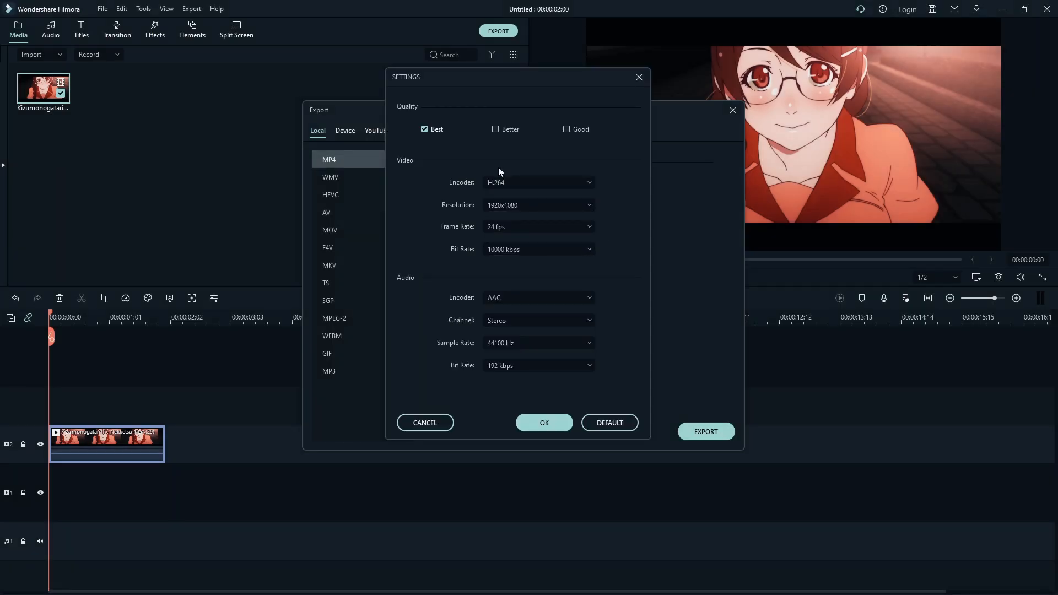
pyautogui.click(538, 226)
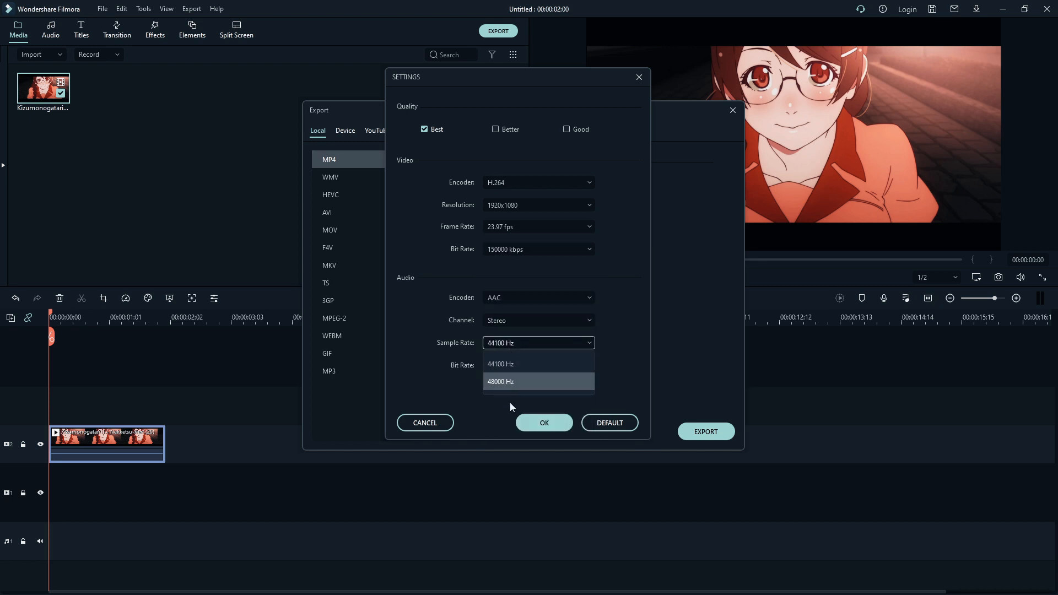
pyautogui.click(501, 381)
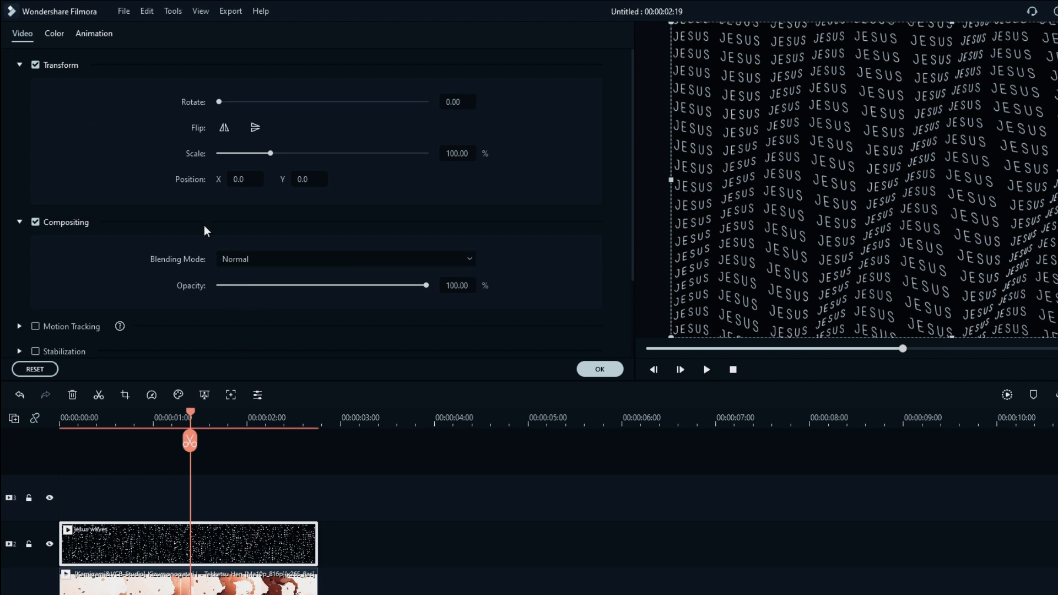
# - Set the JESUS text-wave clip's blending mode to Overlay and bring up Advanced Color Correction
pyautogui.click(346, 258)
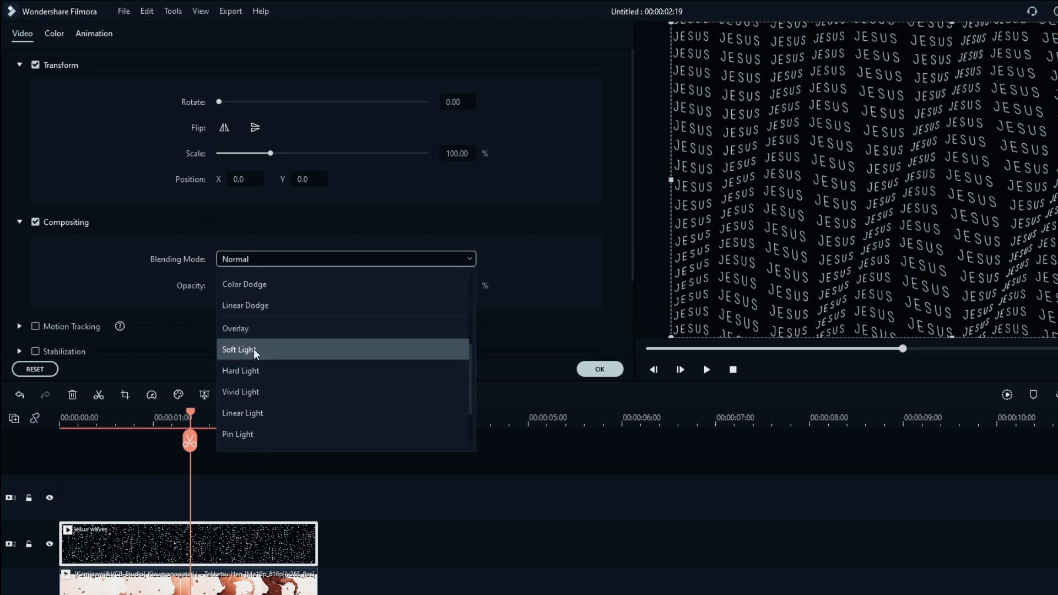
pyautogui.click(235, 328)
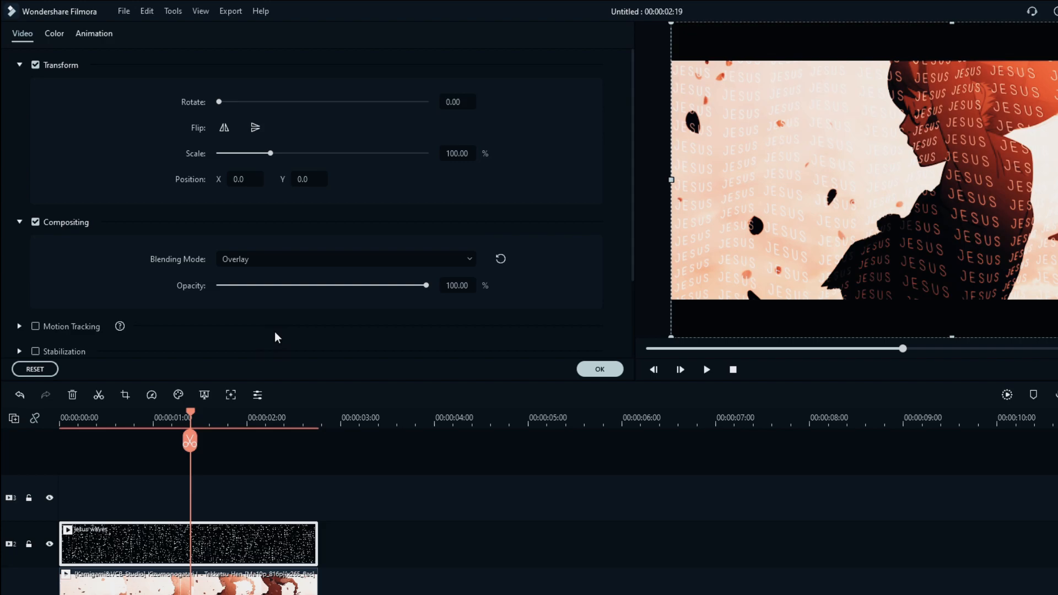
pyautogui.click(597, 369)
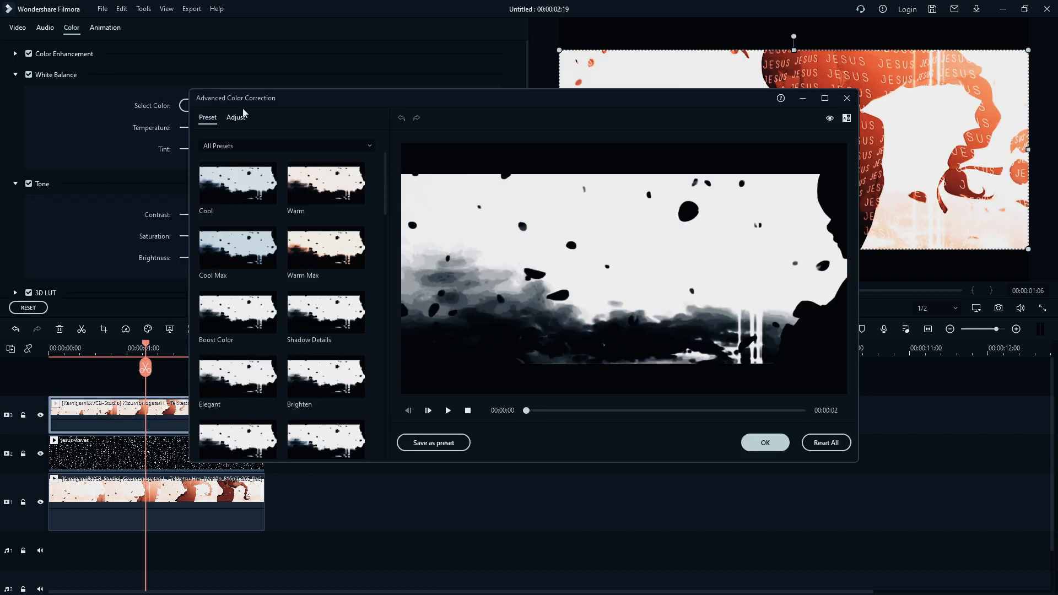
# - Switch to the Adjust controls in Advanced Color Correction for the top anime clip
pyautogui.click(236, 117)
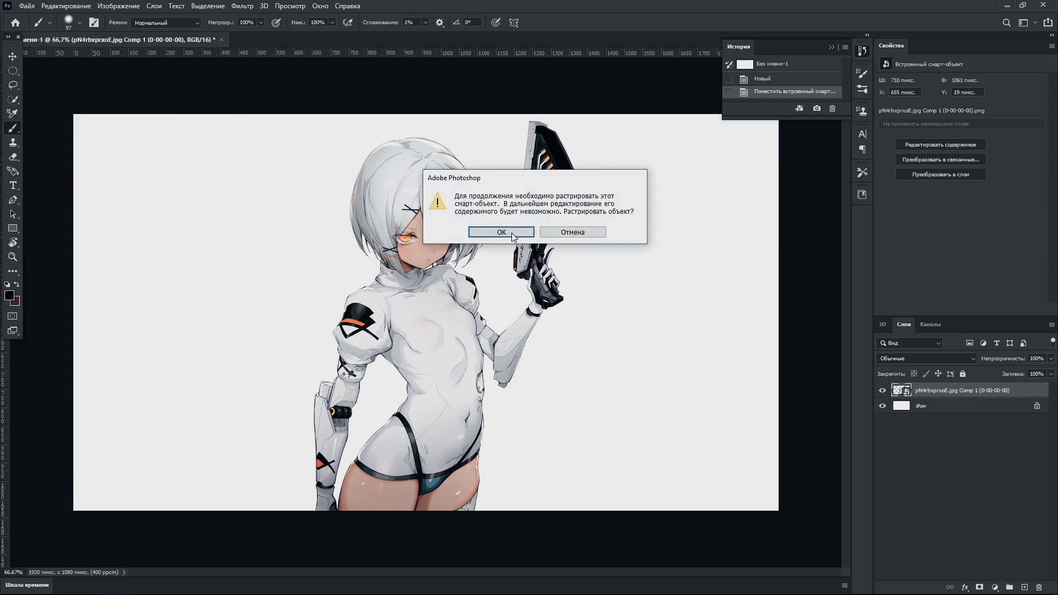
# - Confirm rasterizing the character smart object into an editable pixel layer
pyautogui.click(501, 232)
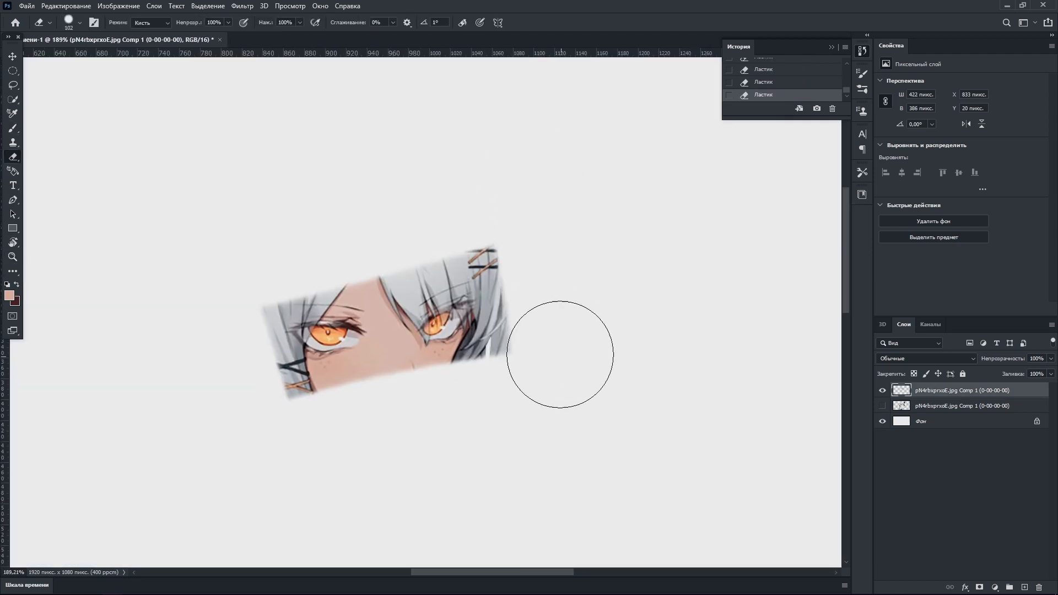
# - Erase the leftover edge beside the slanted eyes strip on the duplicate layer
pyautogui.click(80, 22)
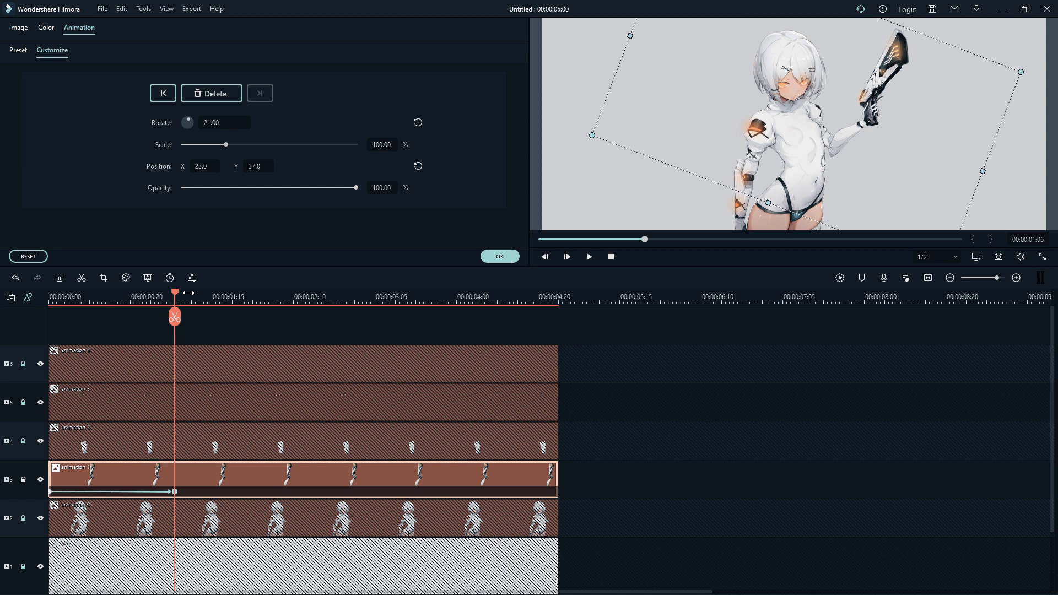
# - Add a rotation and position keyframe at a later moment in the character clip
pyautogui.click(588, 257)
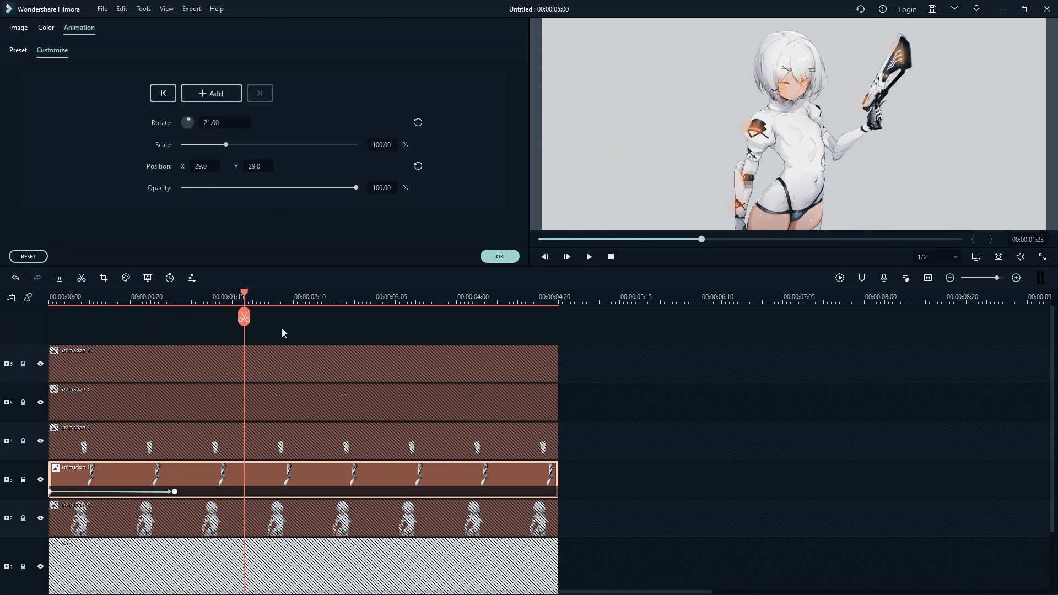
pyautogui.click(587, 257)
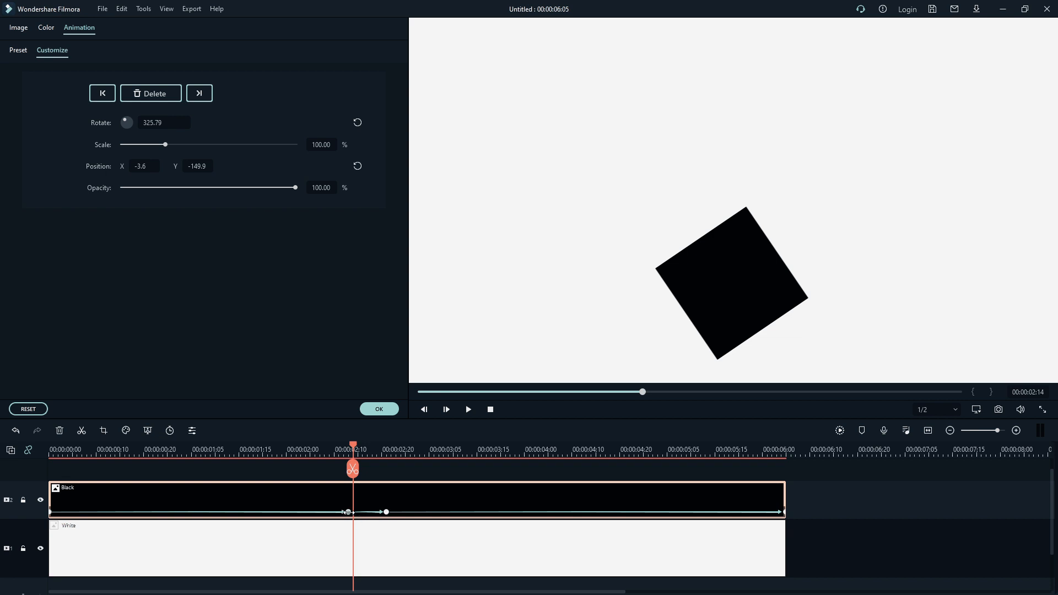
# - Adjust the black square's rotation keyframe and stretch the clip to a 10-second duration
pyautogui.click(468, 411)
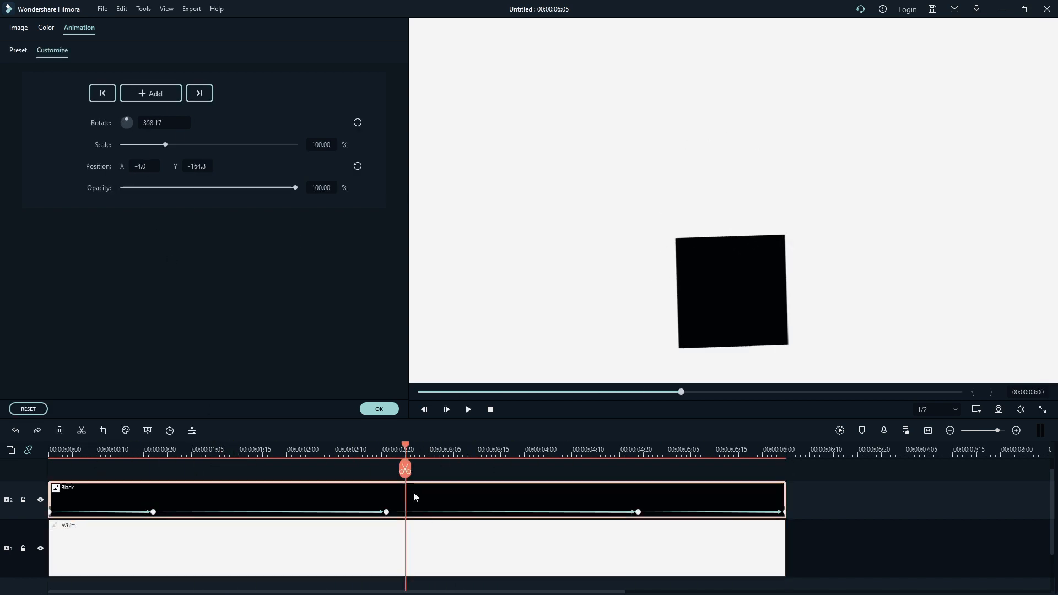
pyautogui.moveTo(681, 392); pyautogui.dragTo(900, 392)
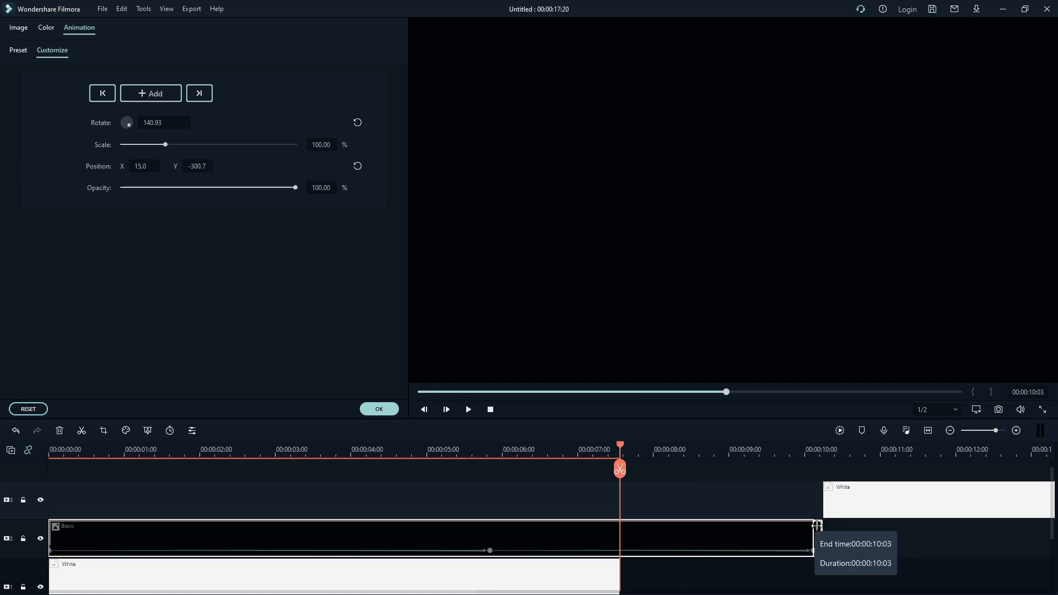
# - Shorten the black clip to about 7 seconds, select the white clip, and play back the border animation
pyautogui.moveTo(815, 533); pyautogui.dragTo(620, 534)
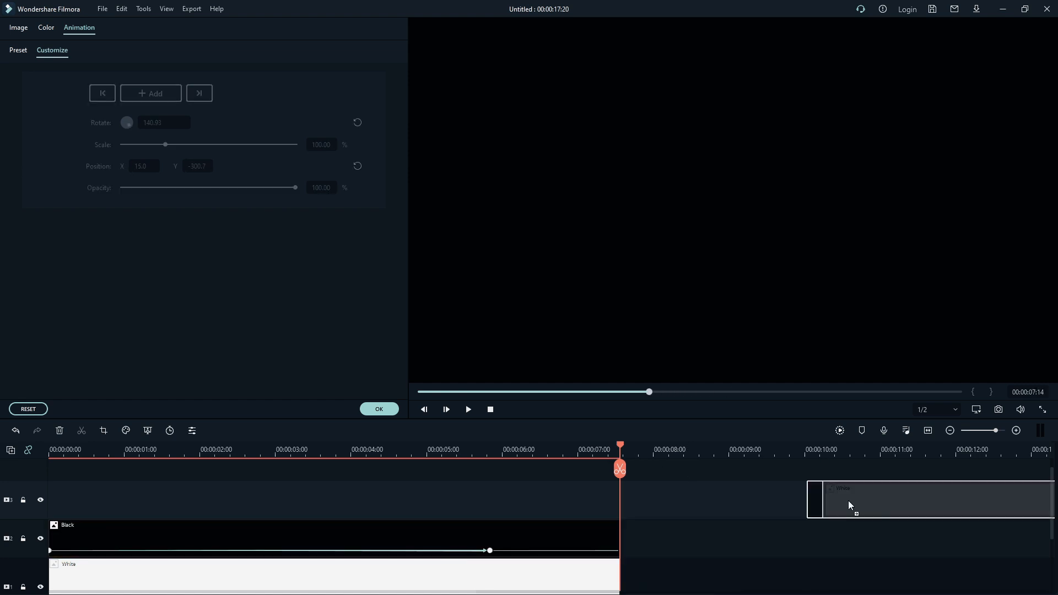
pyautogui.click(468, 410)
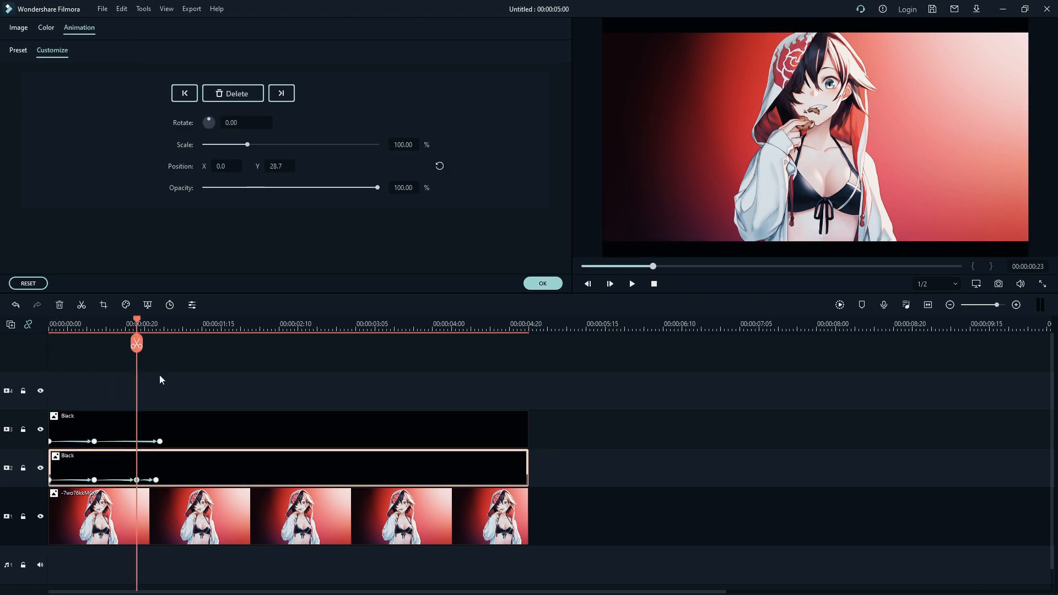
pyautogui.click(631, 283)
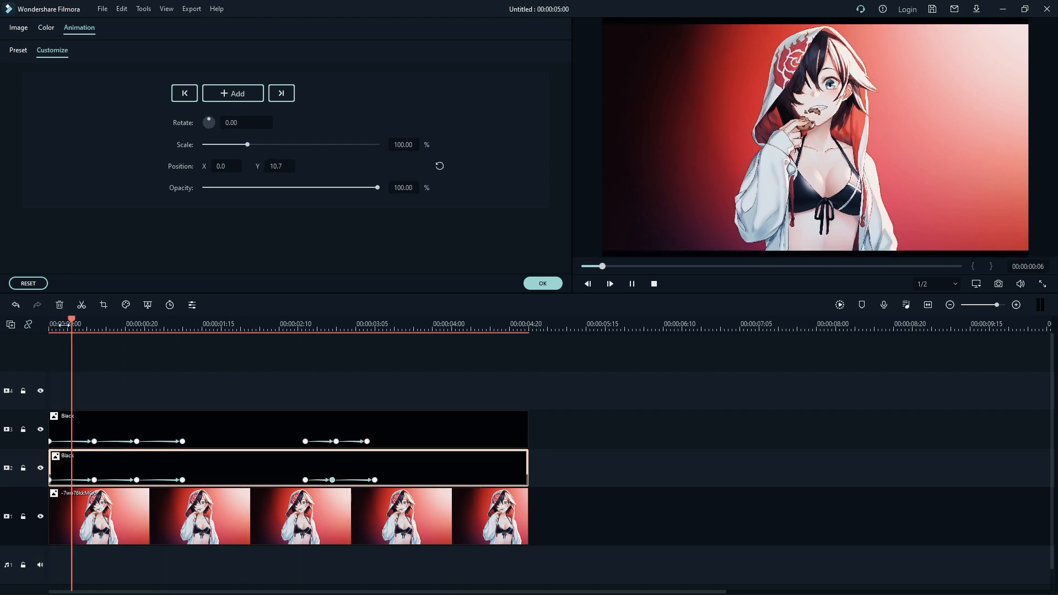
pyautogui.click(543, 283)
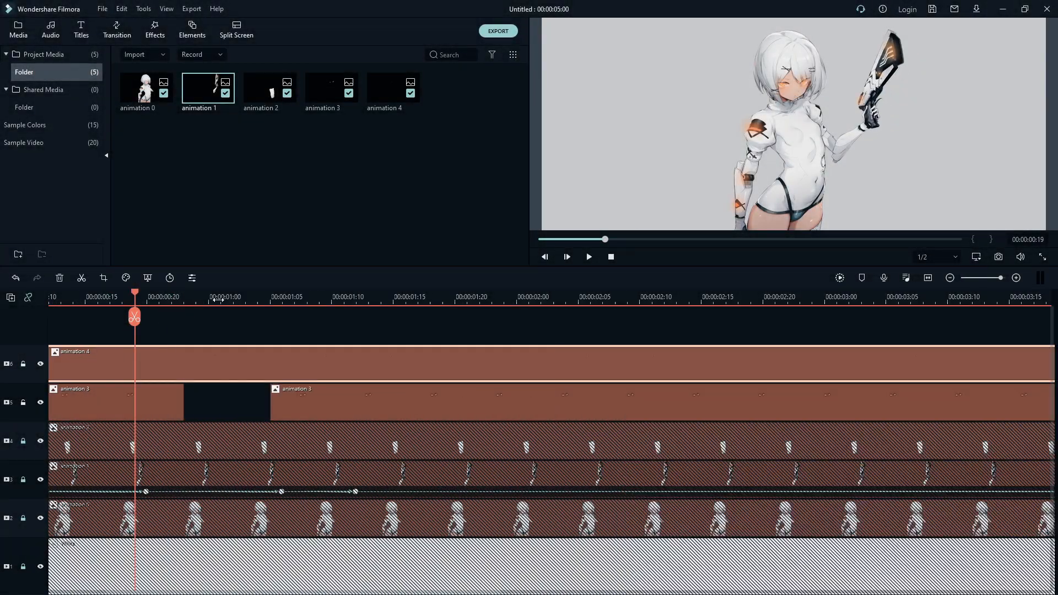
# - Switch to the Transition library above the thirteen-second character timeline
pyautogui.click(116, 28)
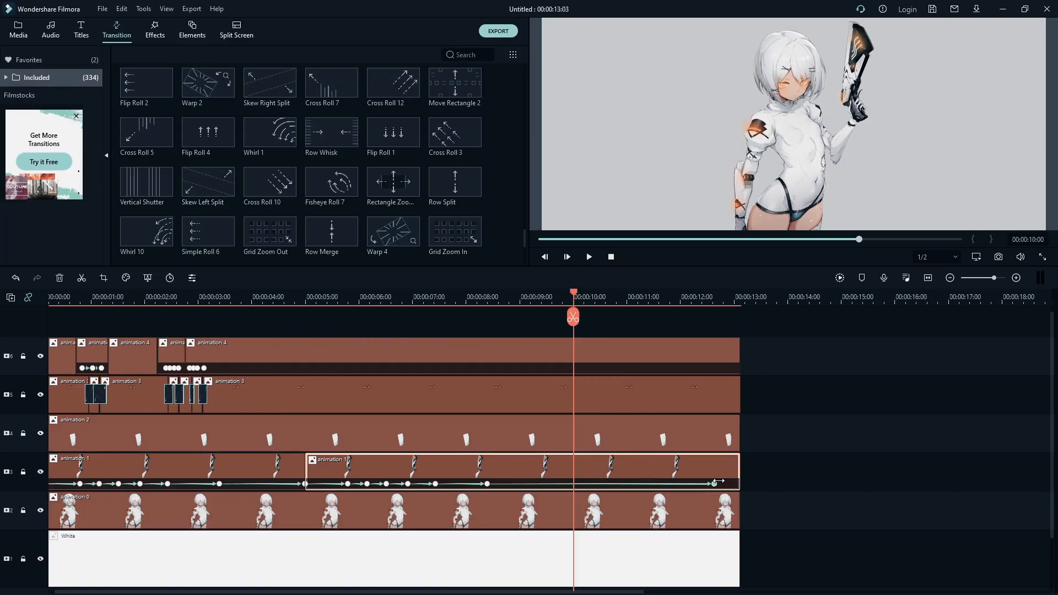
# - Place geometric transitions between the white background clips and preview the result
pyautogui.click(487, 297)
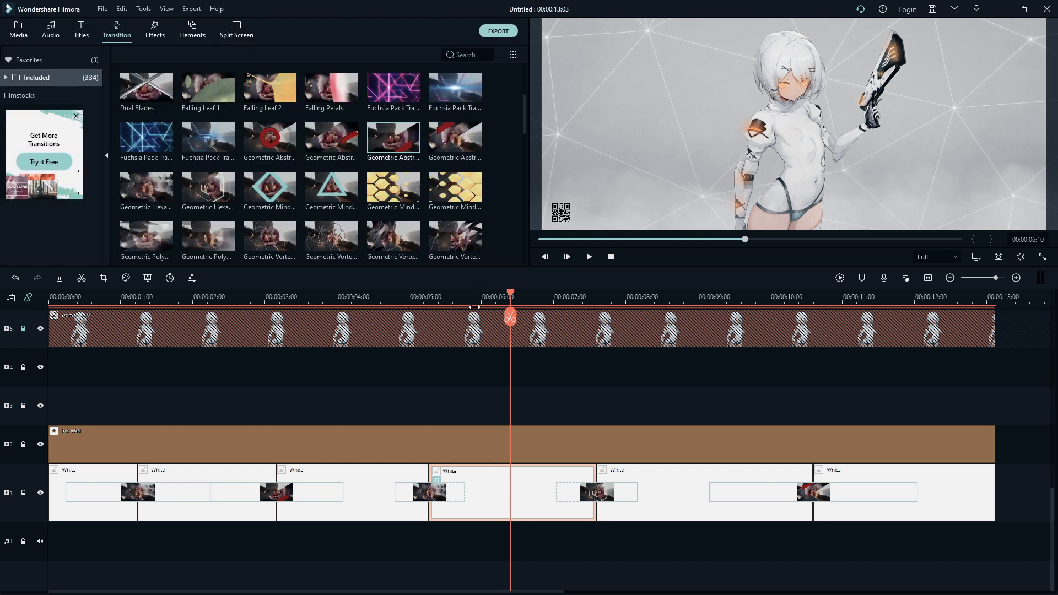
pyautogui.click(587, 257)
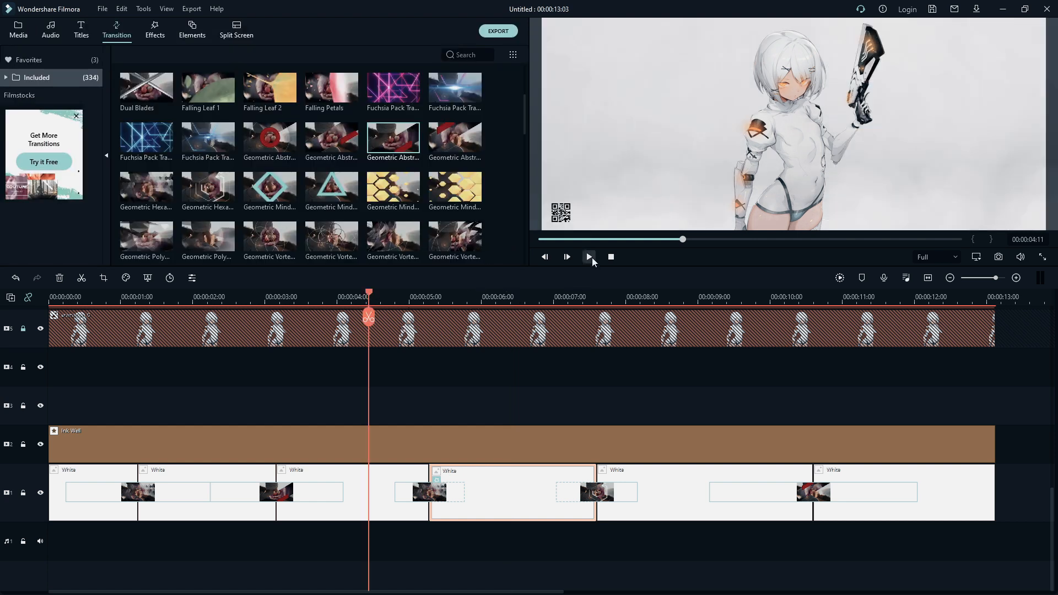
pyautogui.click(589, 256)
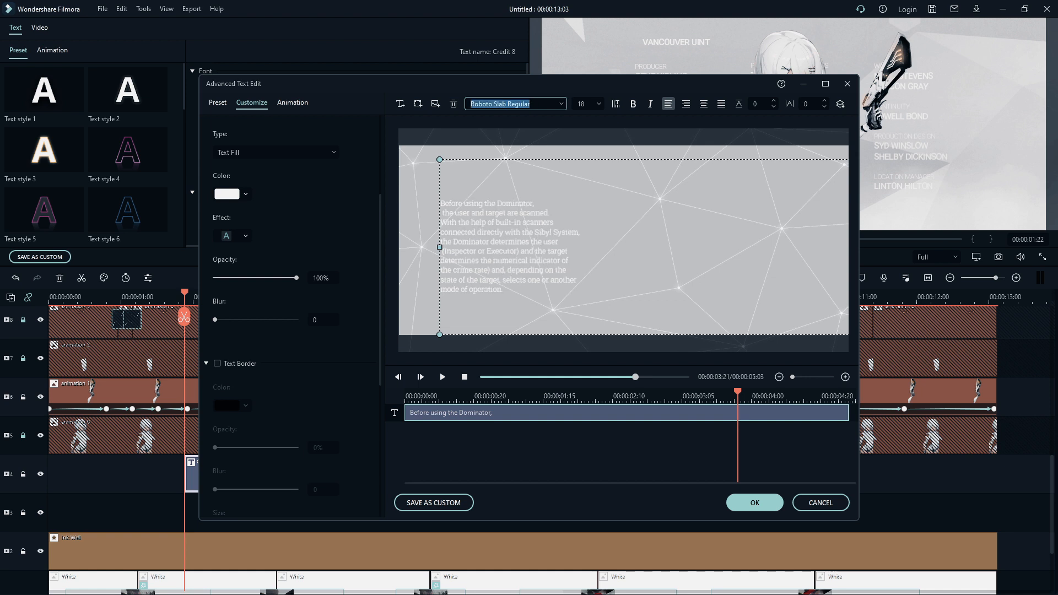
# - Choose a new font for the Dominator description text and widen its character spacing
pyautogui.click(515, 104)
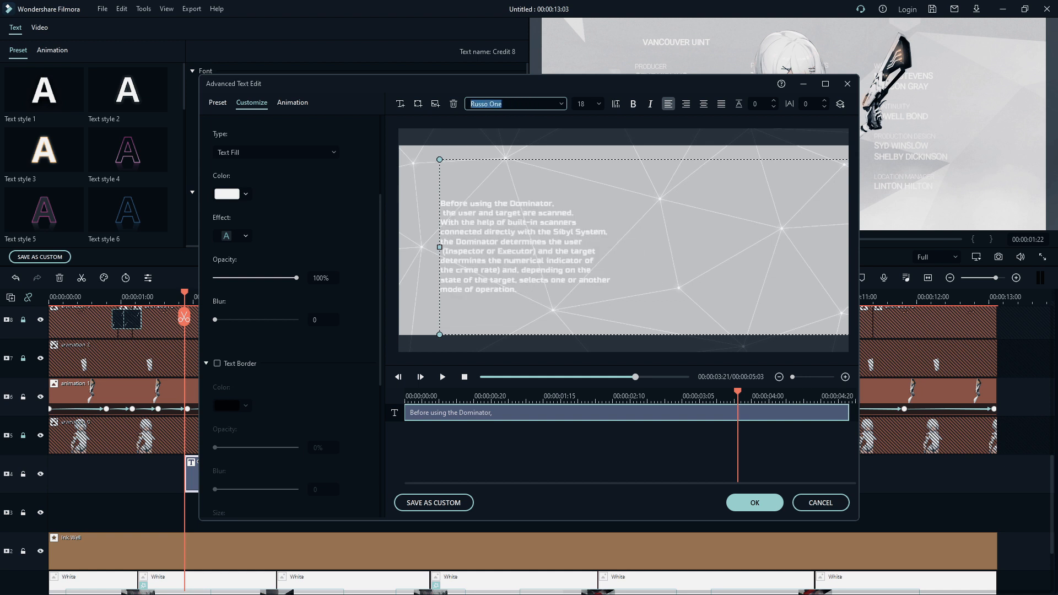
pyautogui.click(515, 104)
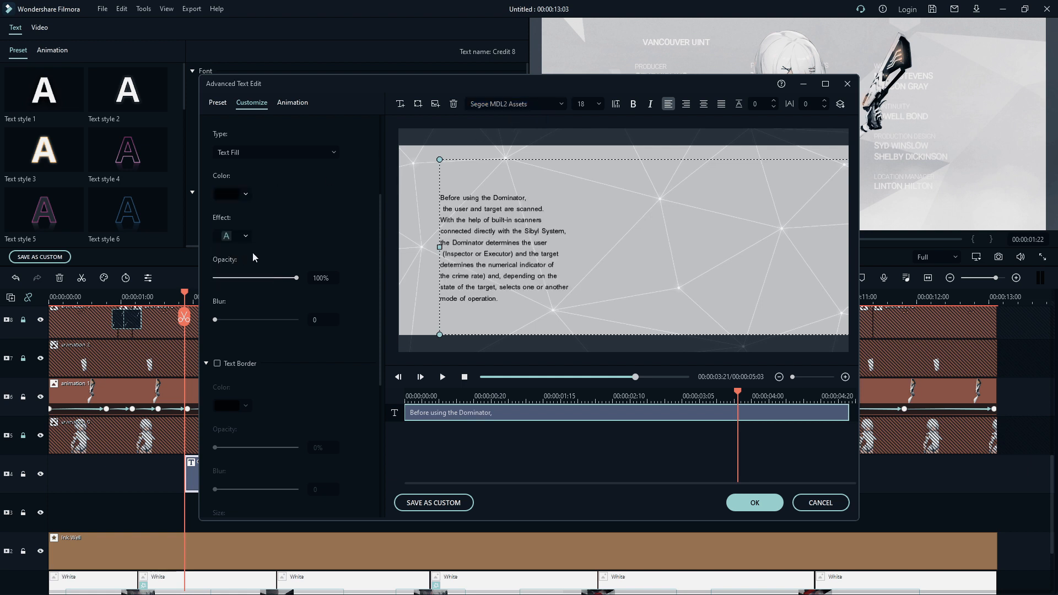
pyautogui.click(231, 194)
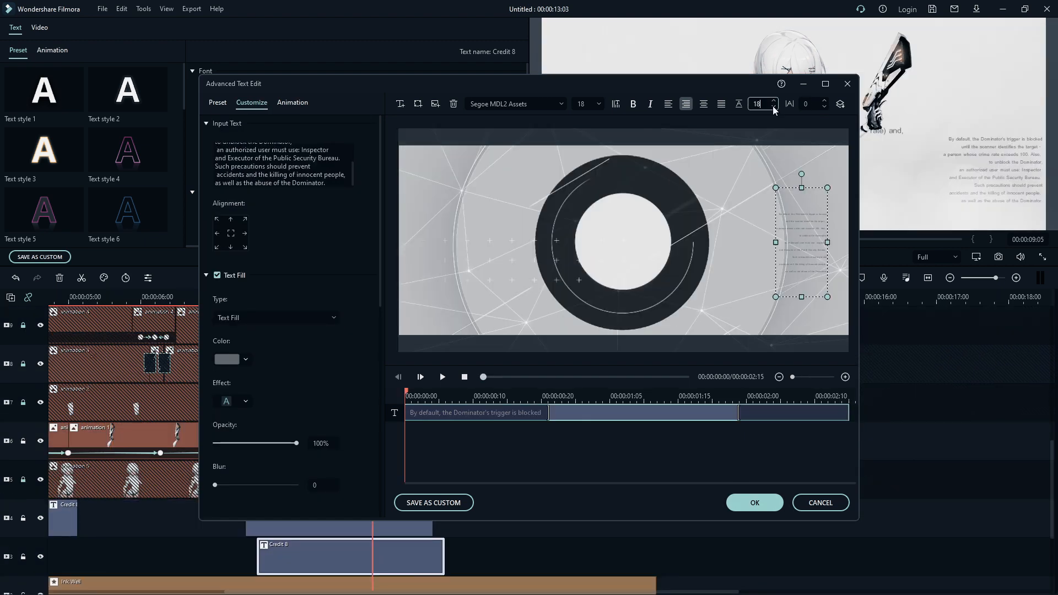
pyautogui.click(292, 102)
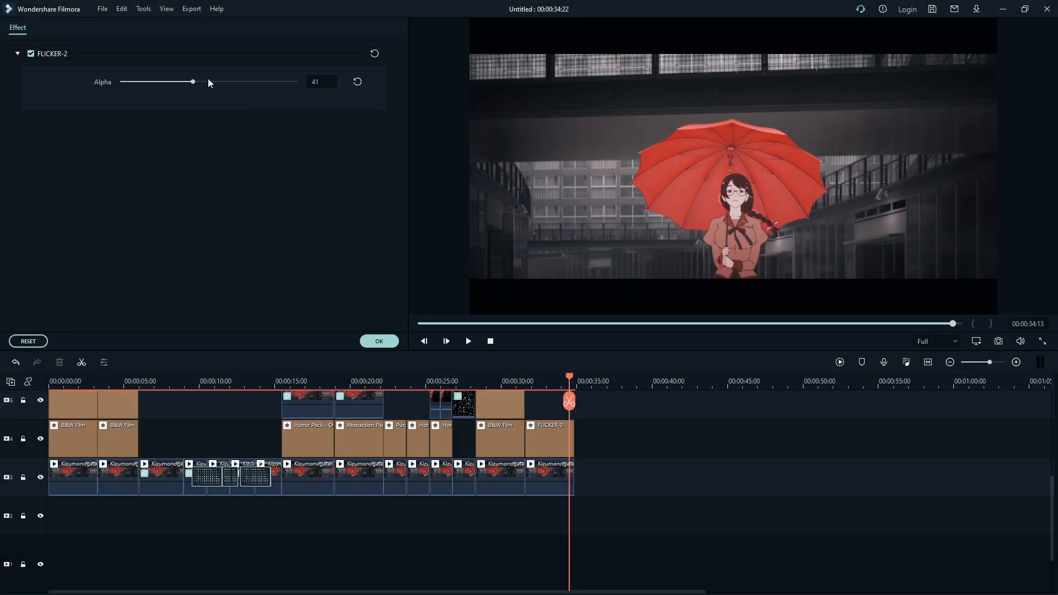
# - Set the FLICKER-2 alpha to about 41, then adjust the B&W Film effect on the umbrella scene
pyautogui.moveTo(192, 82); pyautogui.dragTo(209, 82)
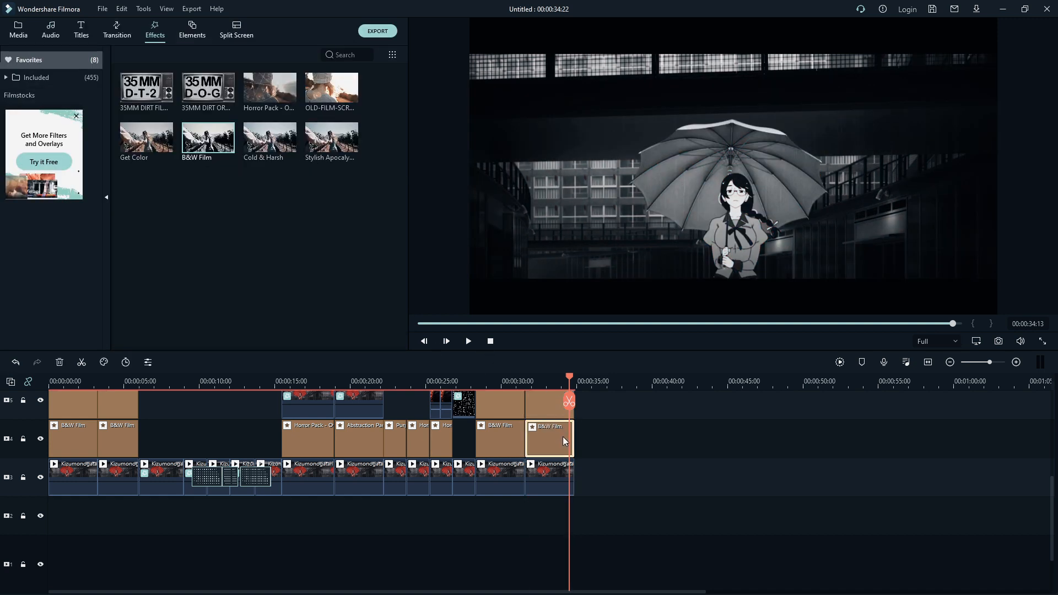
pyautogui.doubleClick(549, 435)
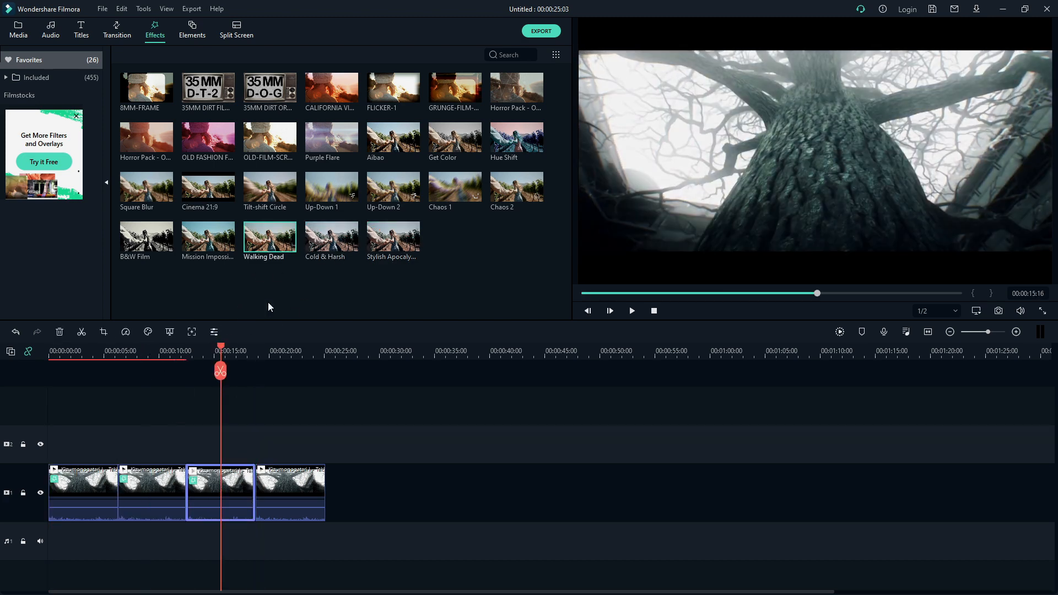
# - Apply the Walking Dead effect to the tree clip, then scroll the tutorial notes to the color-correction section
pyautogui.moveTo(221, 351); pyautogui.dragTo(289, 351)
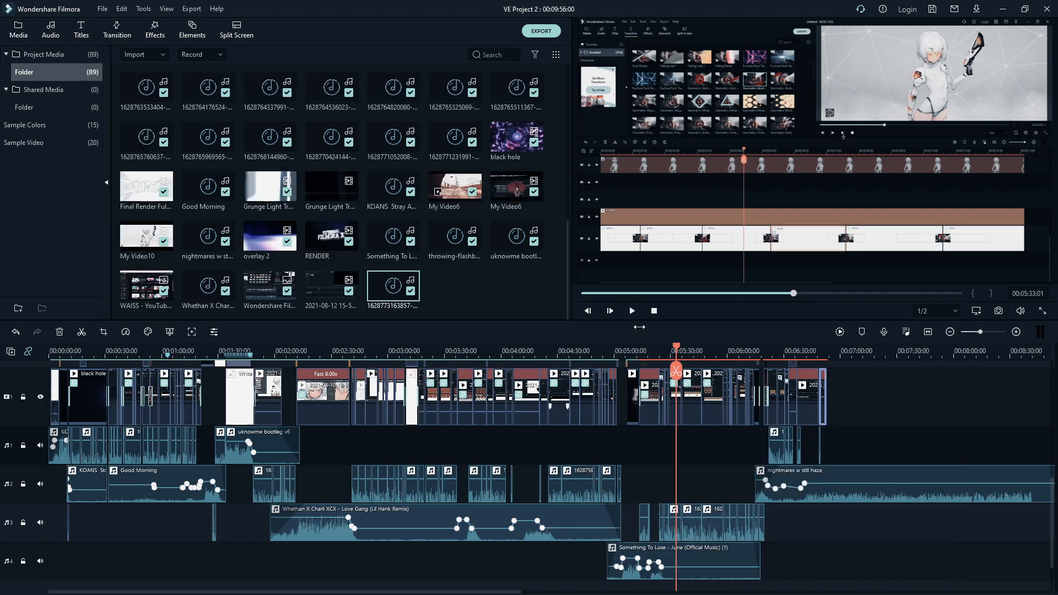
pyautogui.hscroll(3)
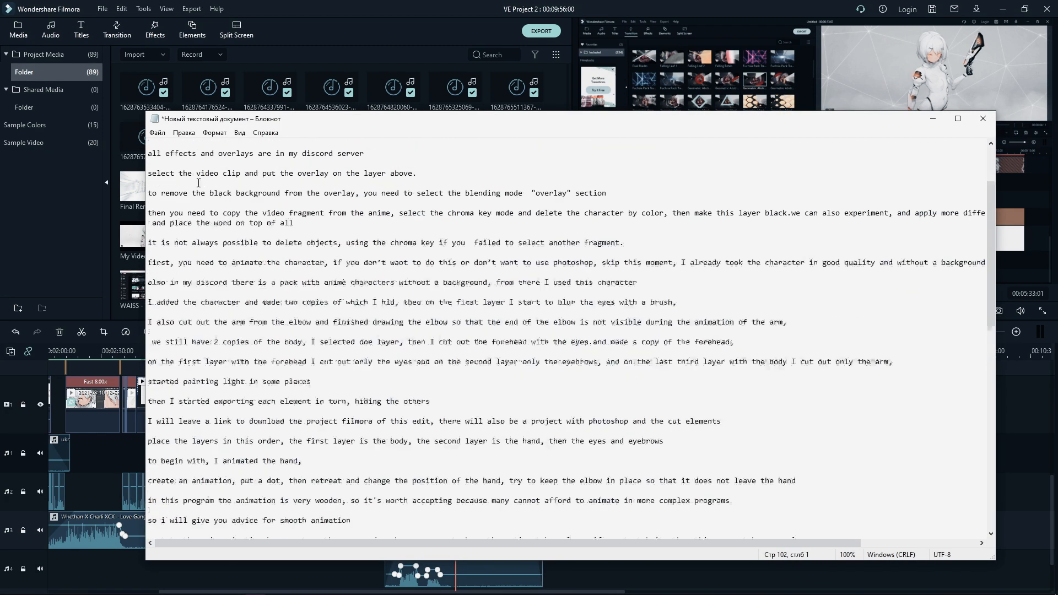
pyautogui.scroll(-3)
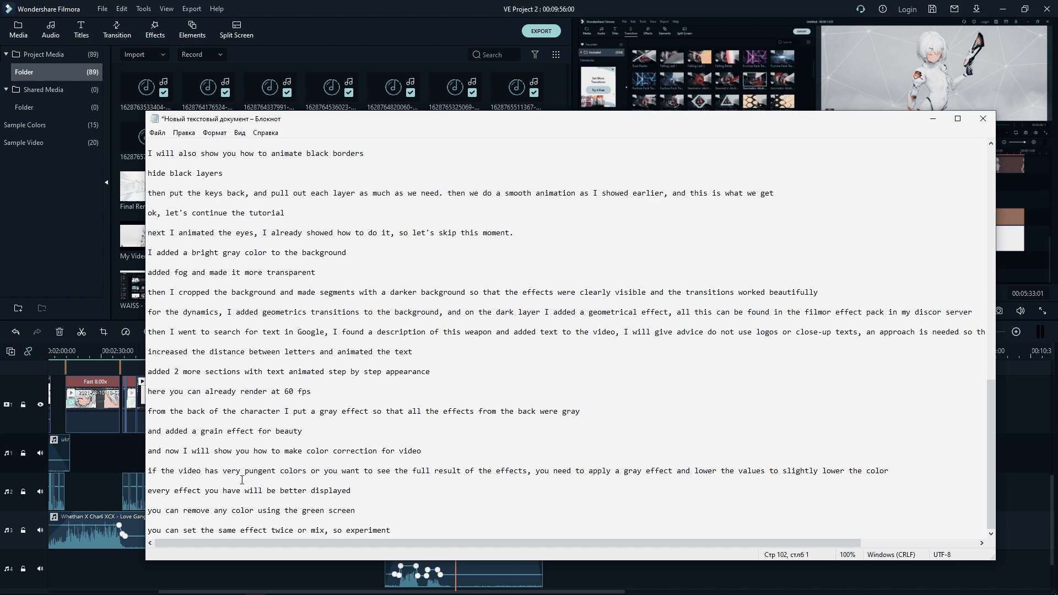